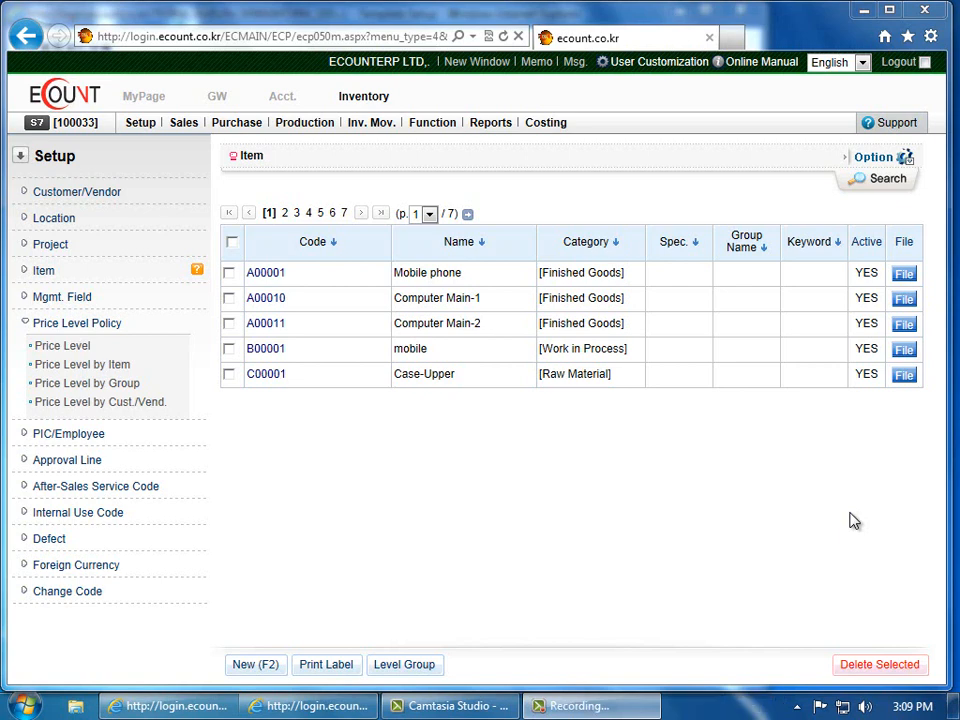
mouse_move(850, 522)
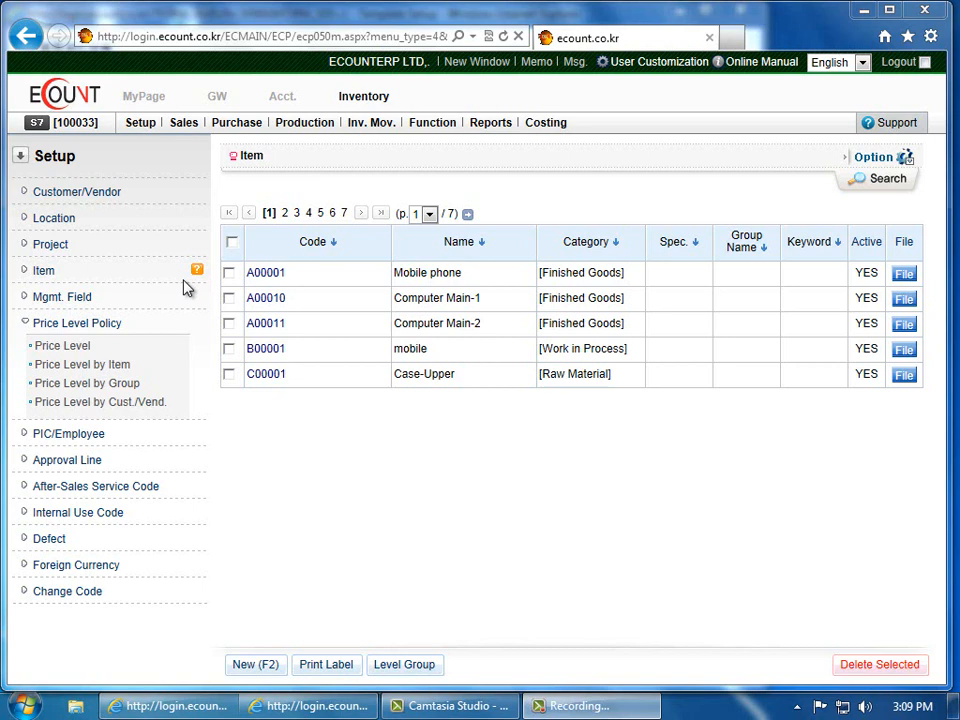
mouse_move(273, 625)
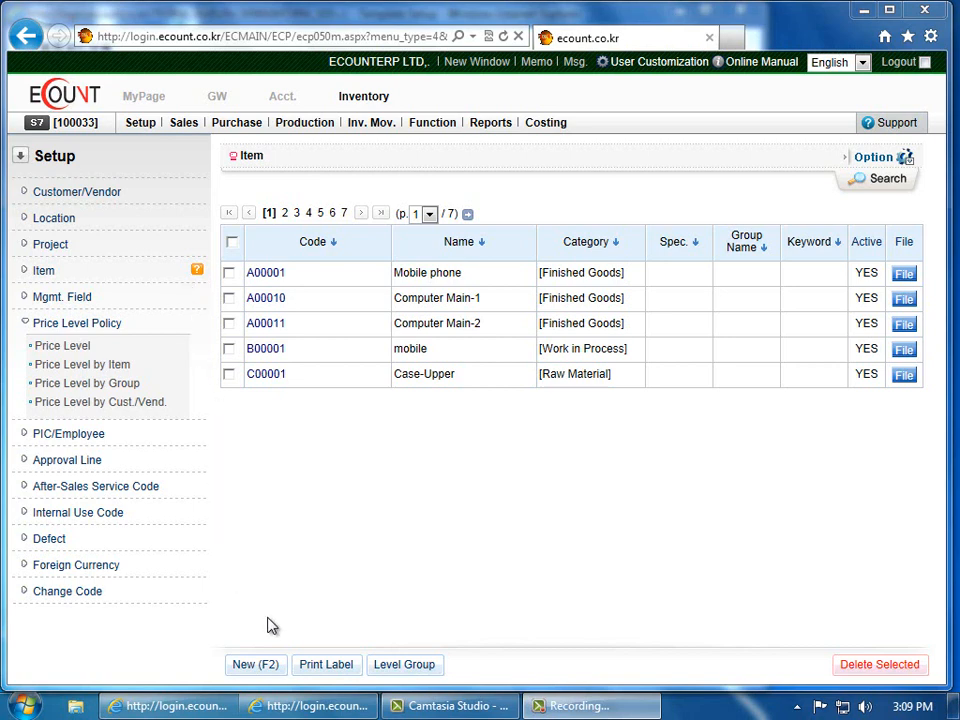
Start a new item from the Item list with New (F2).
click(254, 664)
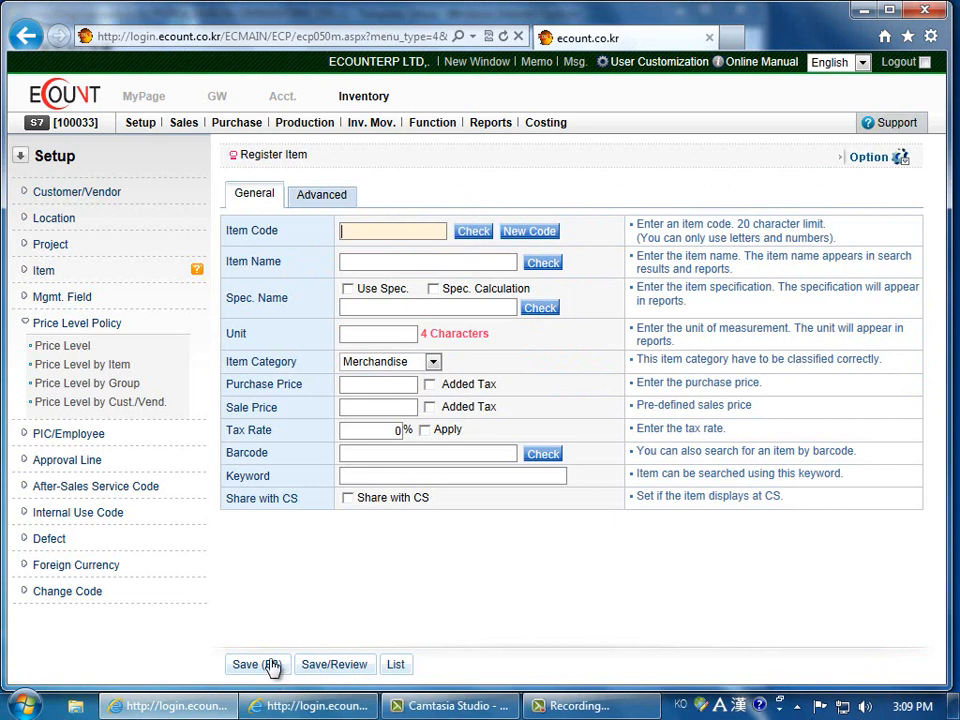
mouse_move(255, 220)
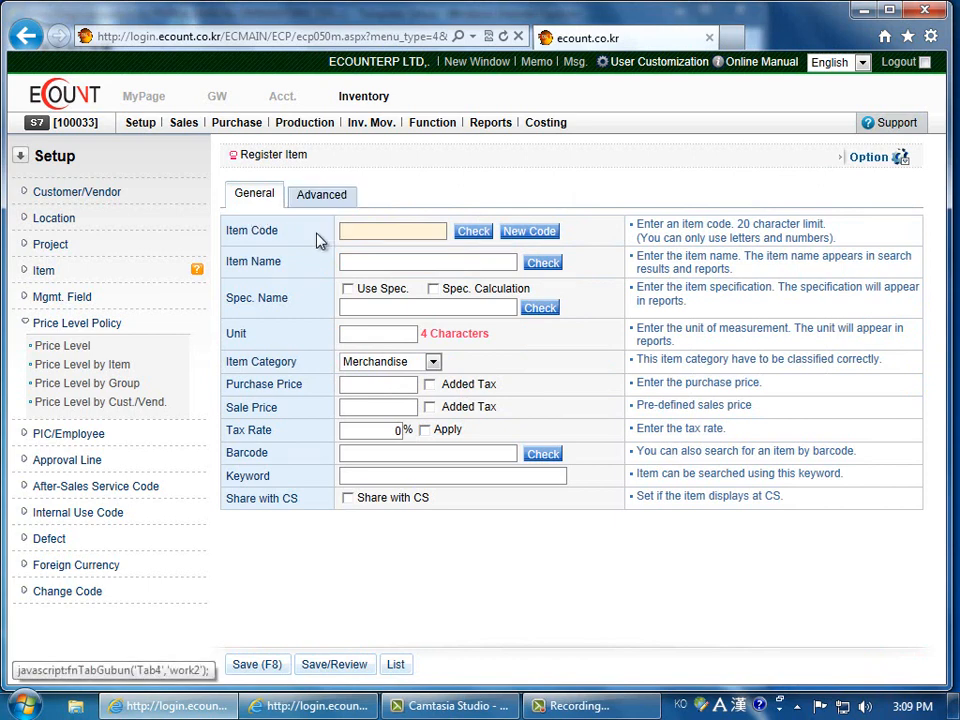
mouse_move(338, 533)
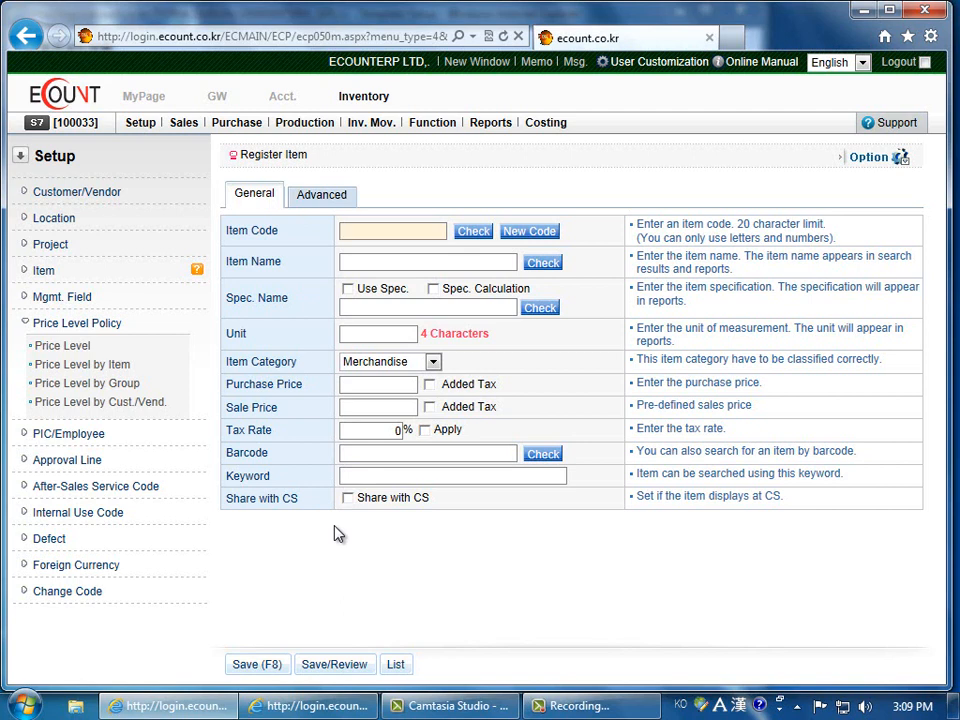
mouse_move(350, 541)
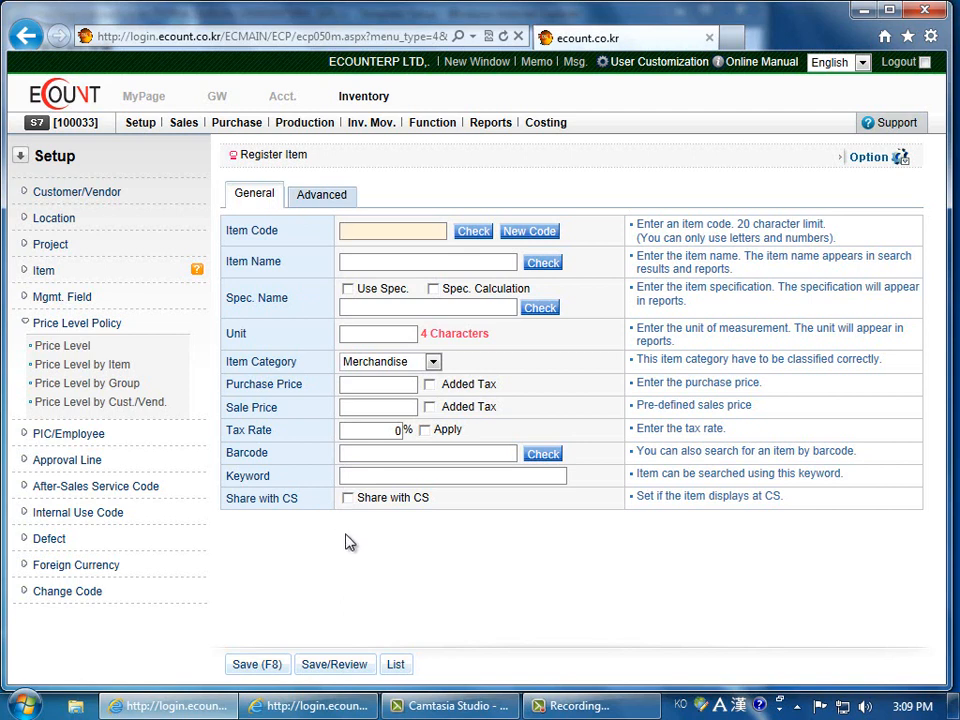
Enter item code A0002, name Keyboard and unit ea.
text(A)
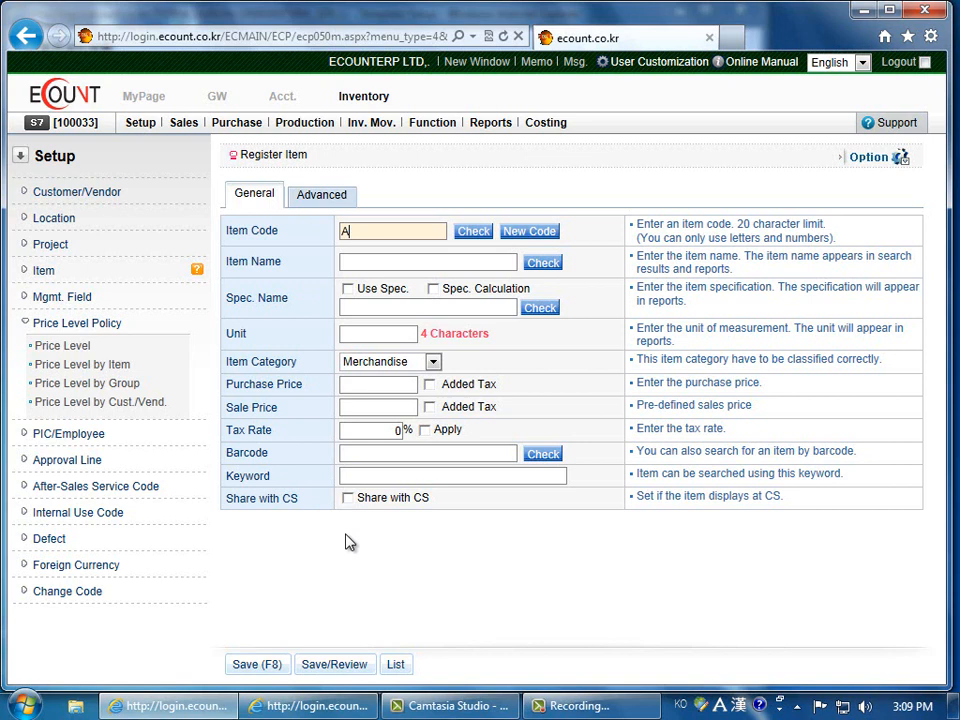
text(0002)
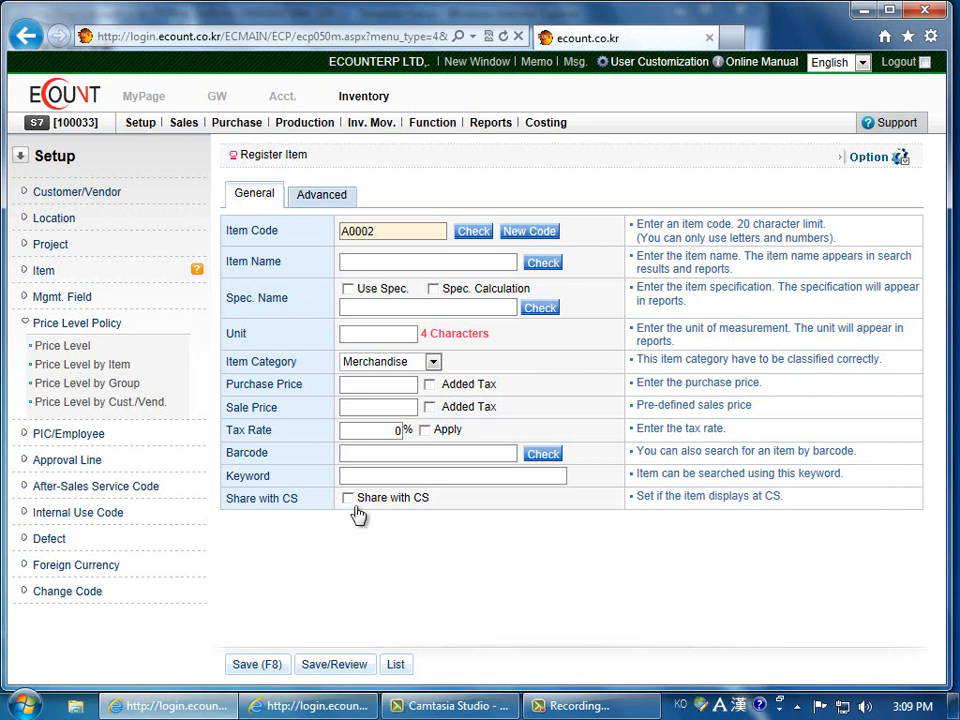
mouse_move(473, 245)
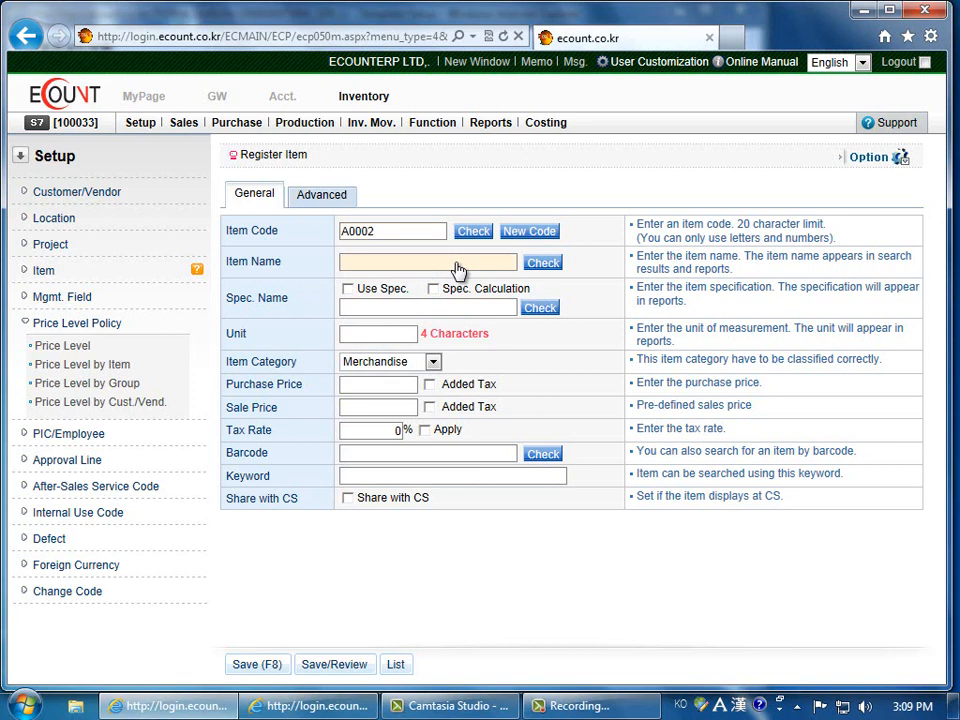
text(Keyboard)
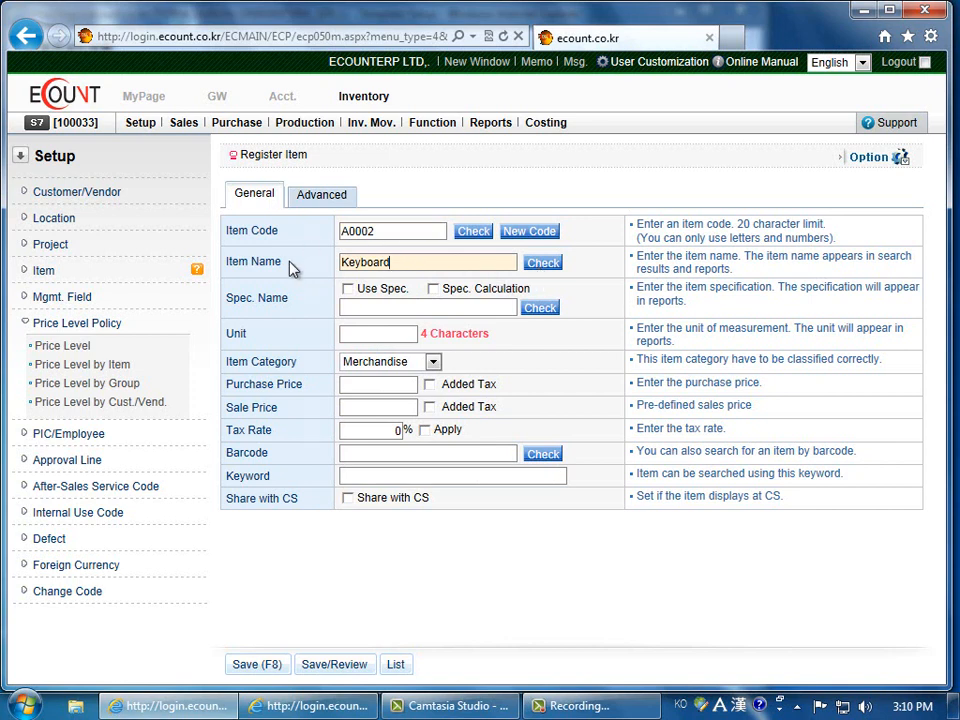
click(377, 333)
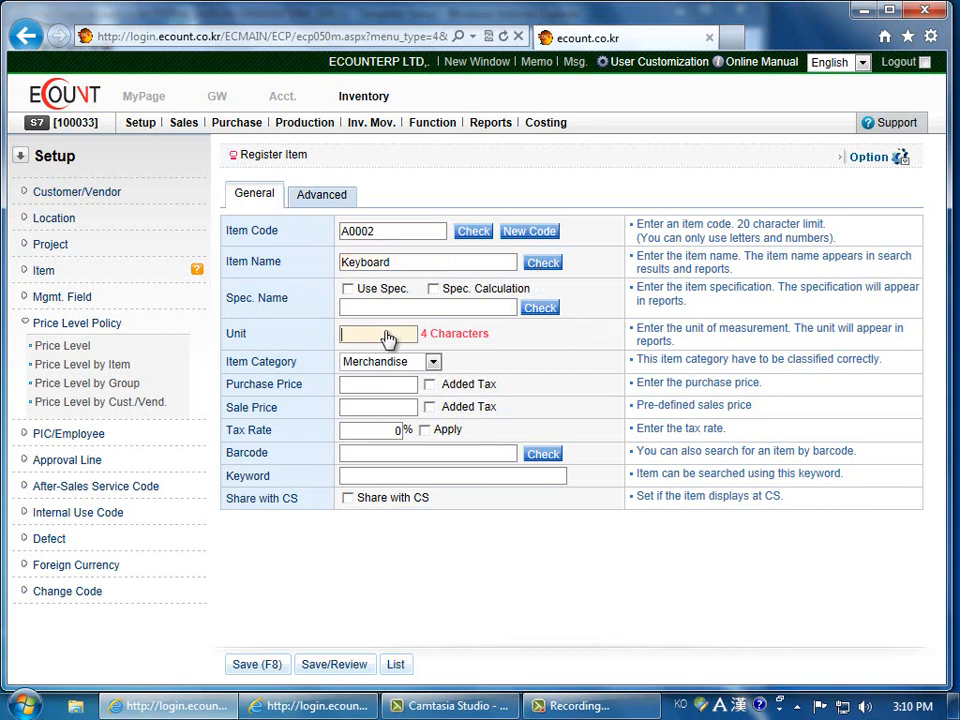
text(ea)
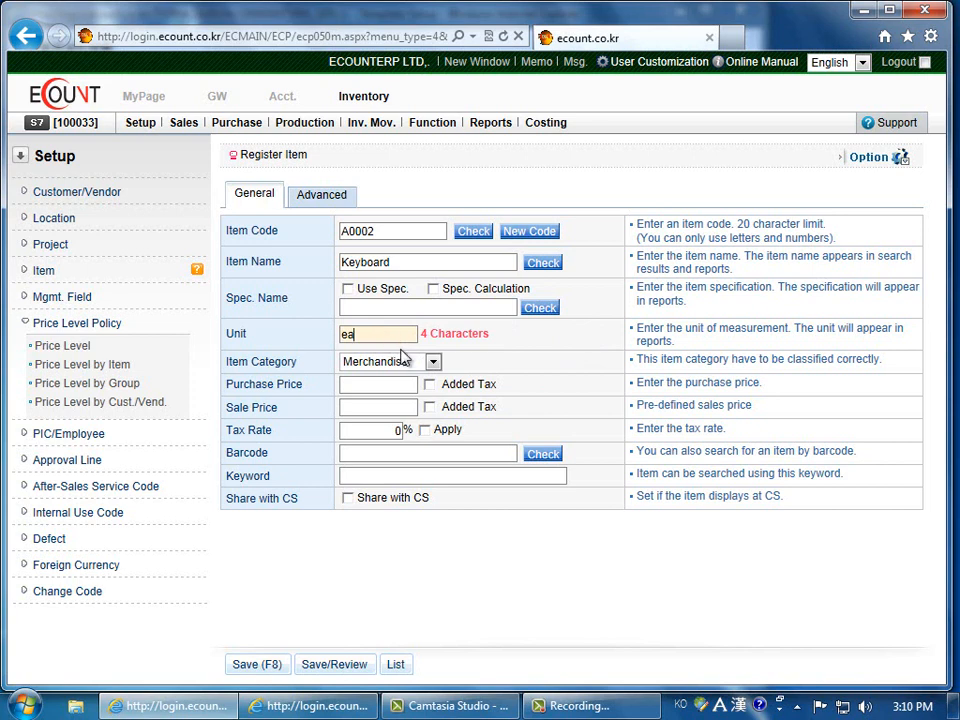
Set category Merchandise, purchase price 10, sale price 50 and keyword pc.
click(433, 361)
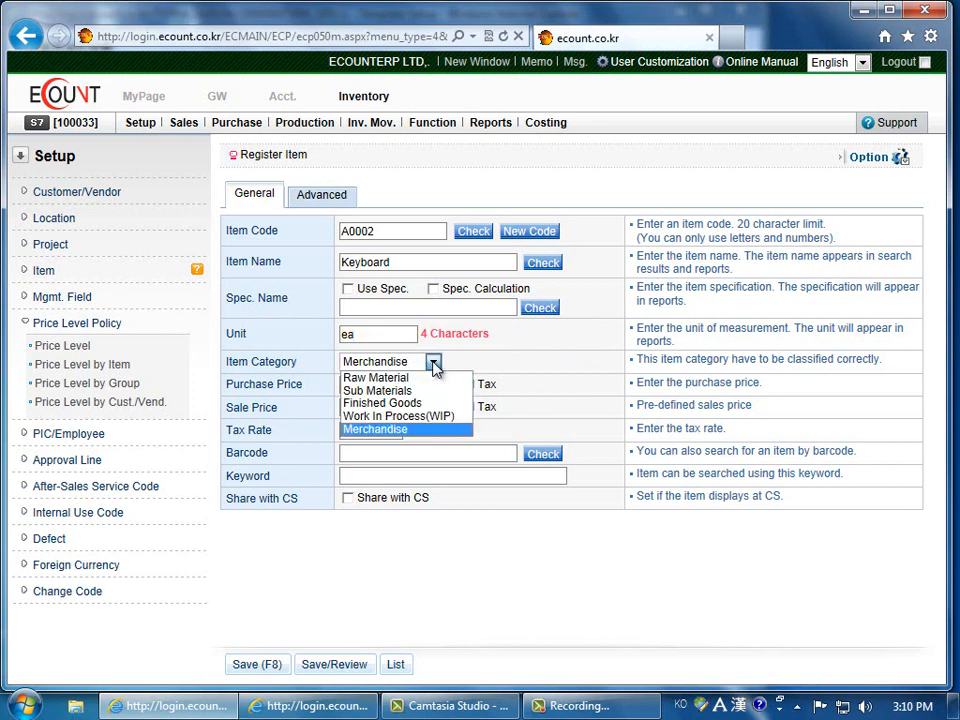
mouse_move(398, 416)
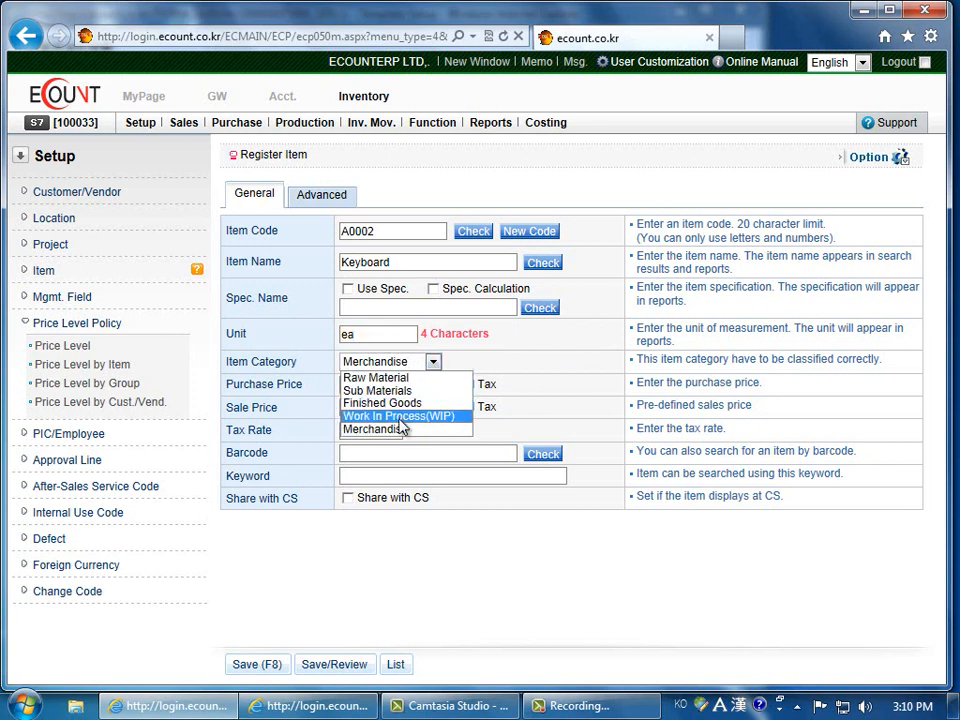
mouse_move(400, 429)
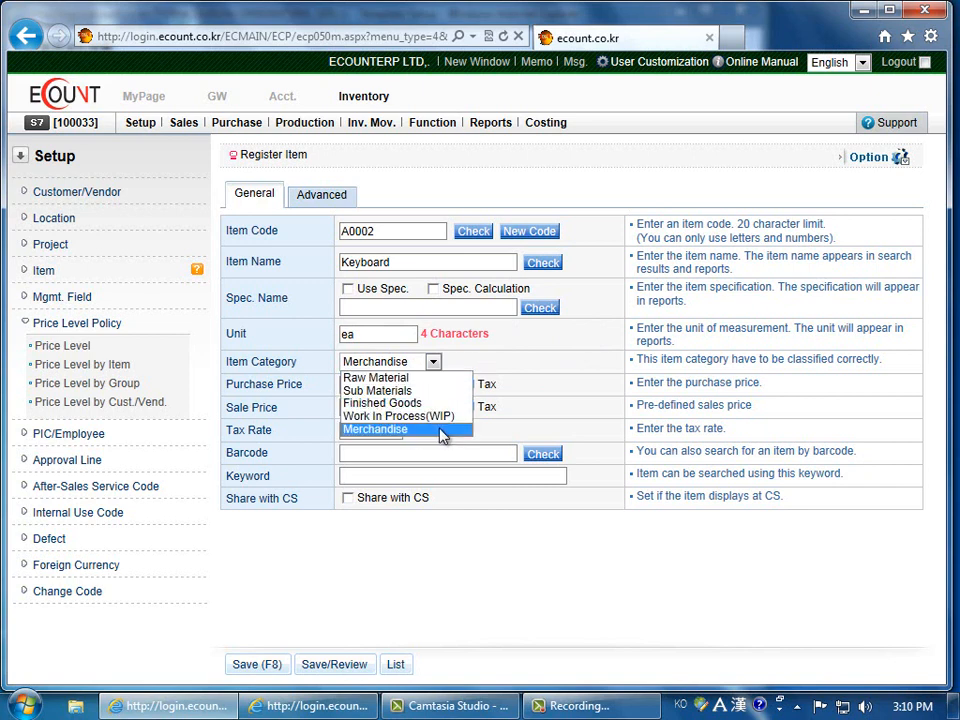
click(375, 429)
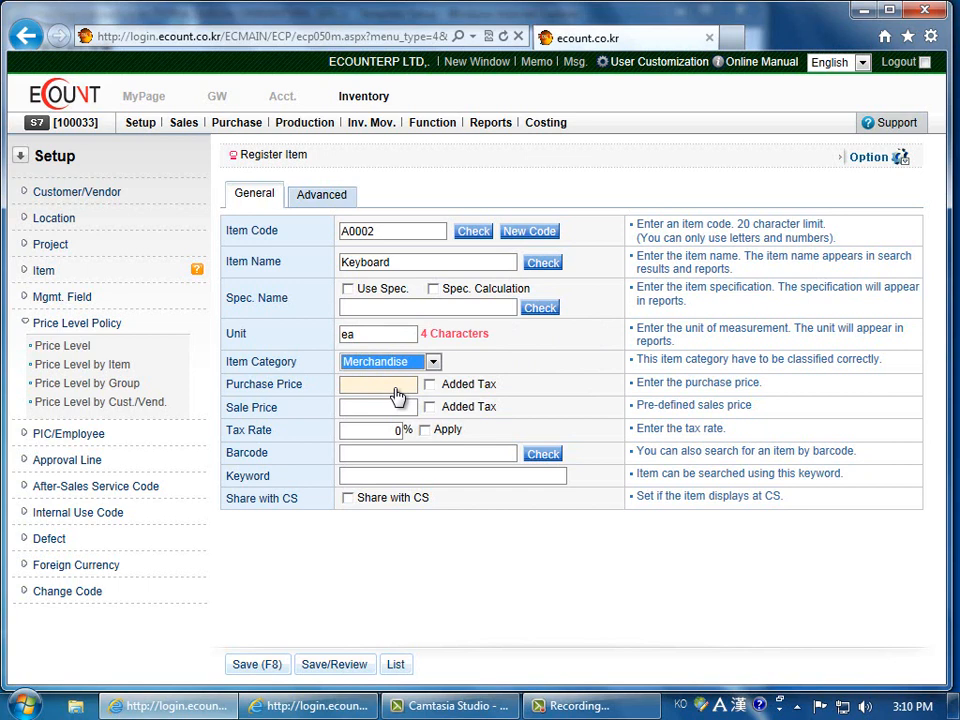
text(10)
click(378, 407)
text(50)
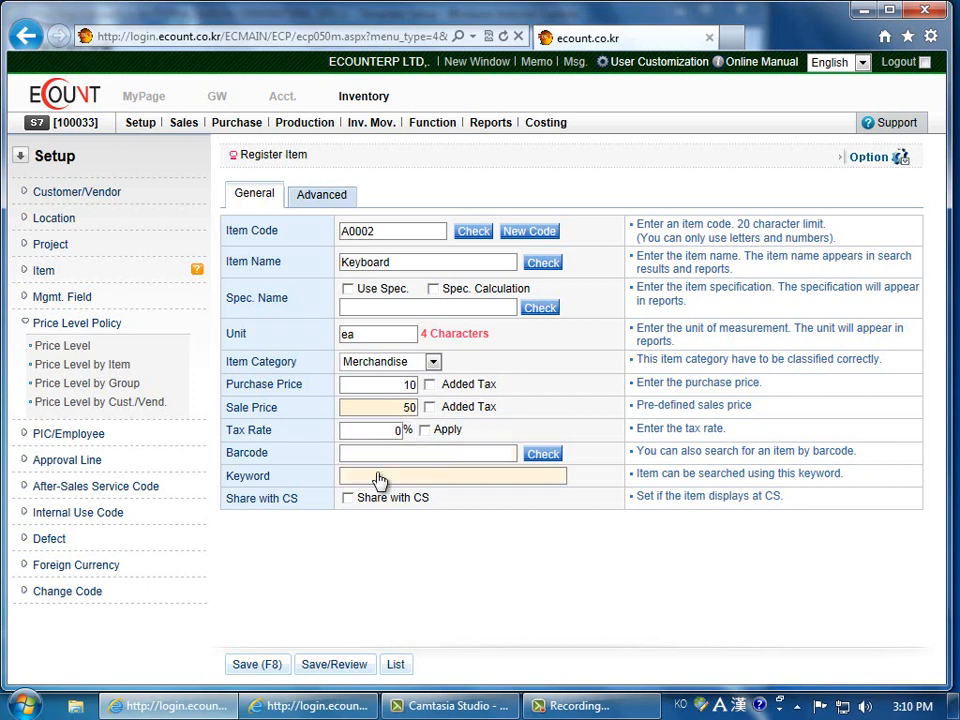
text(pc)
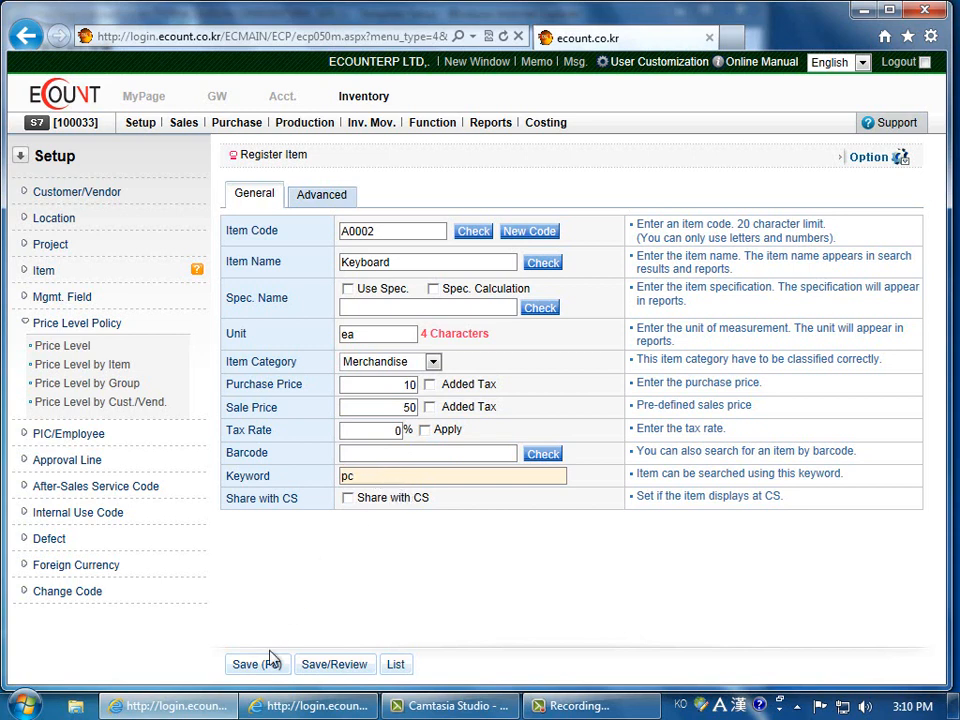
Save the Keyboard item with Save (F8).
click(255, 664)
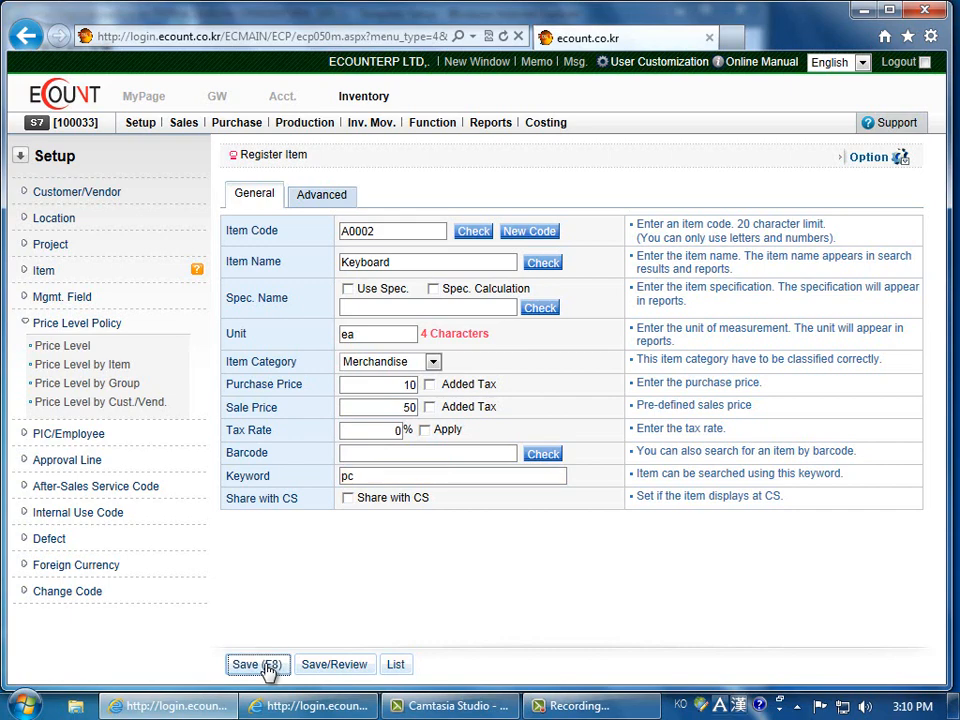
click(251, 664)
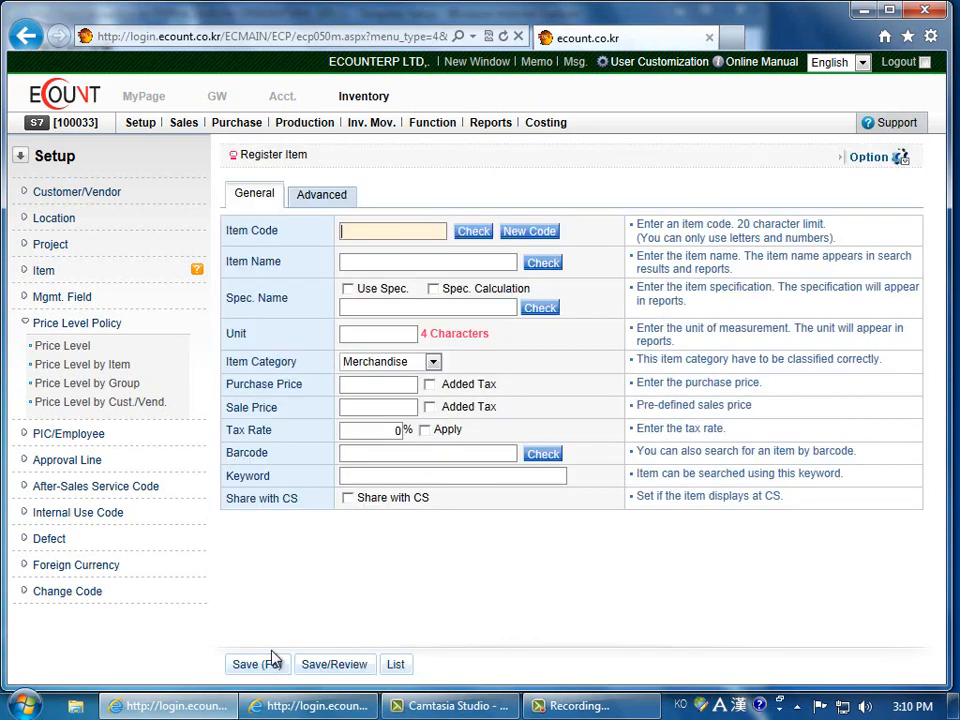